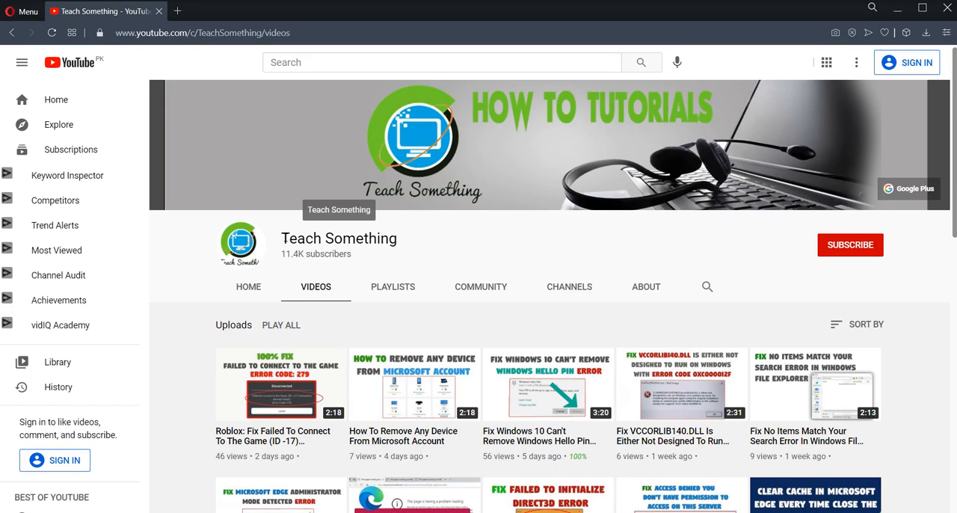
{"action": "mouse_move", "coordinate": [440, 242]}
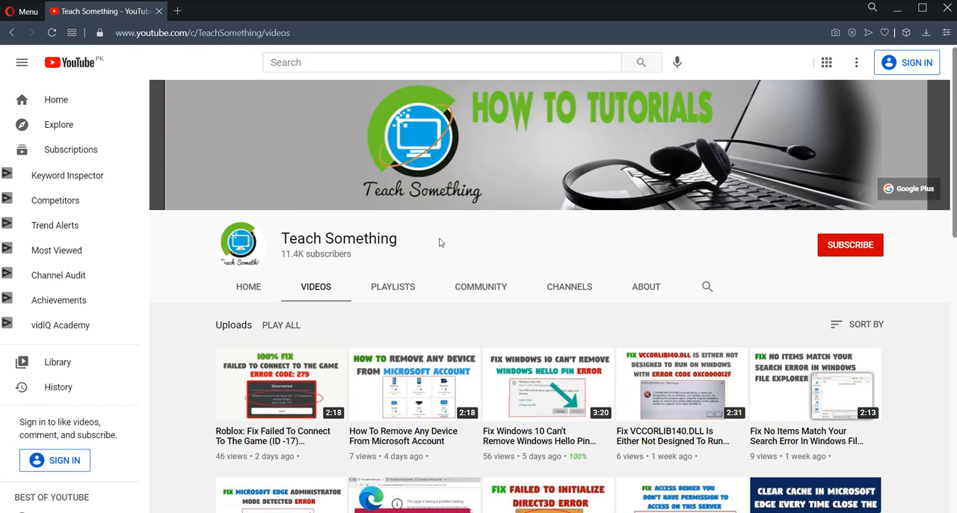
Launch Malwarebytes from the desktop to show its Premium Trial dashboard
{"action": "type", "text": "How To Turn off Random Malwarebytes Popups"}
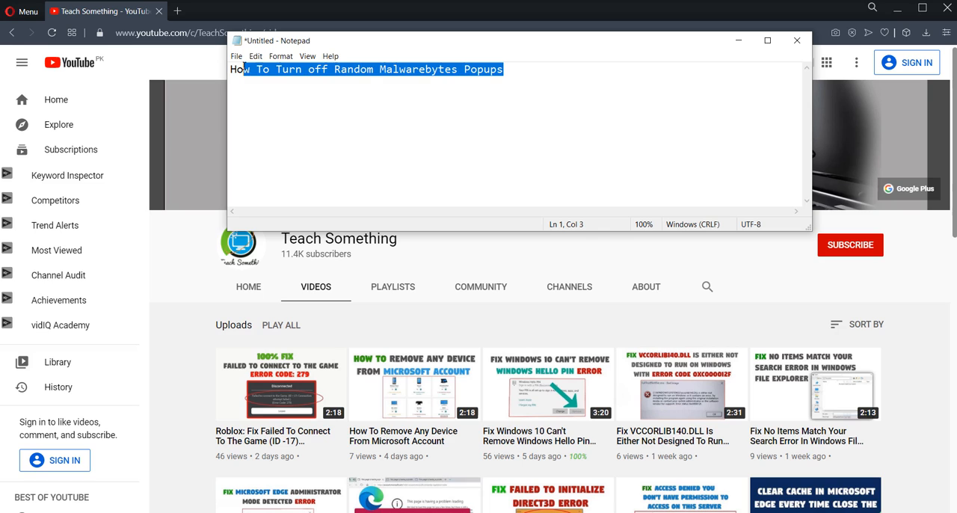
{"action": "left_click", "coordinate": [794, 41]}
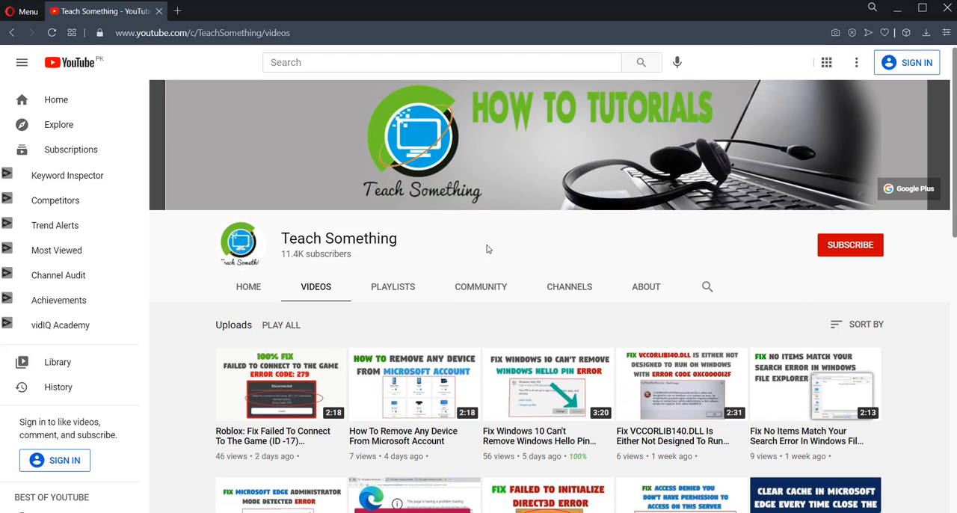
{"action": "mouse_move", "coordinate": [479, 235]}
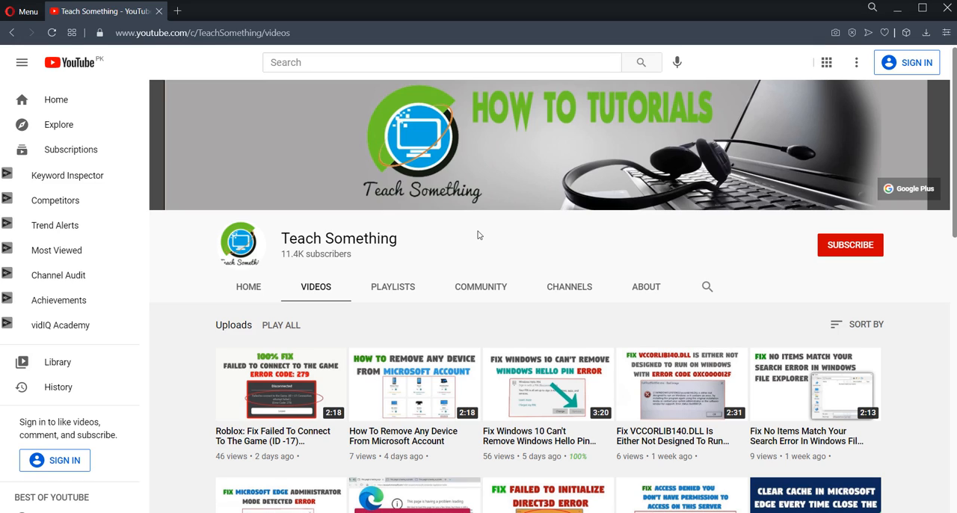
{"action": "mouse_move", "coordinate": [796, 243]}
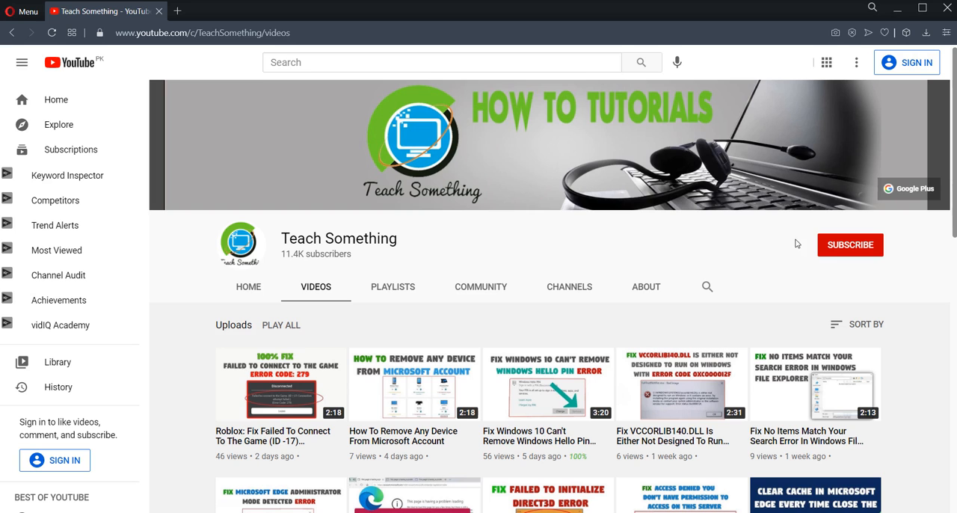
{"action": "mouse_move", "coordinate": [899, 6]}
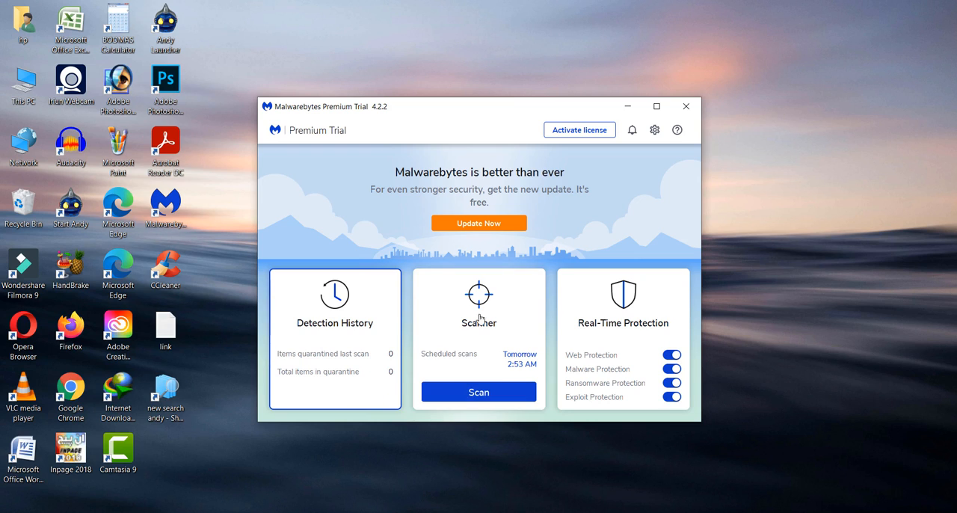
{"action": "mouse_move", "coordinate": [654, 129]}
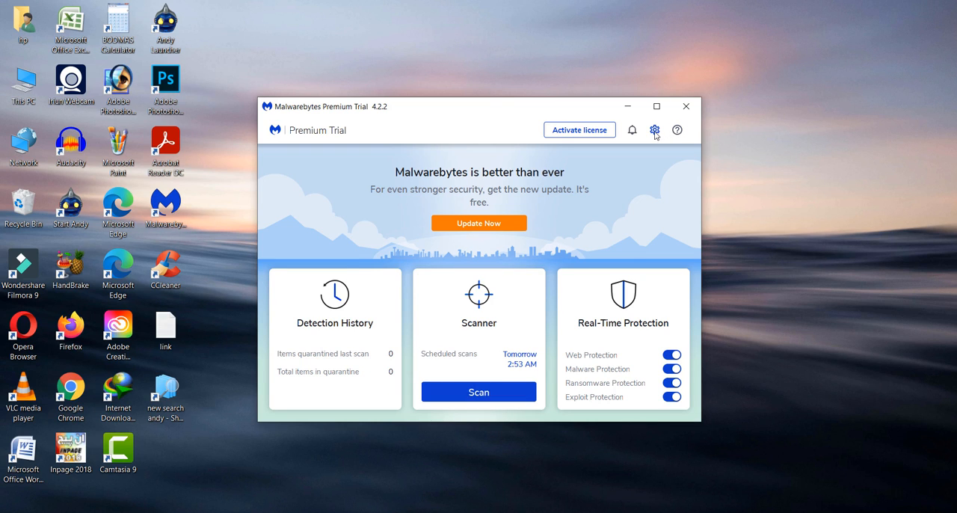
Open Malwarebytes Settings via the gear icon
{"action": "left_click", "coordinate": [654, 130]}
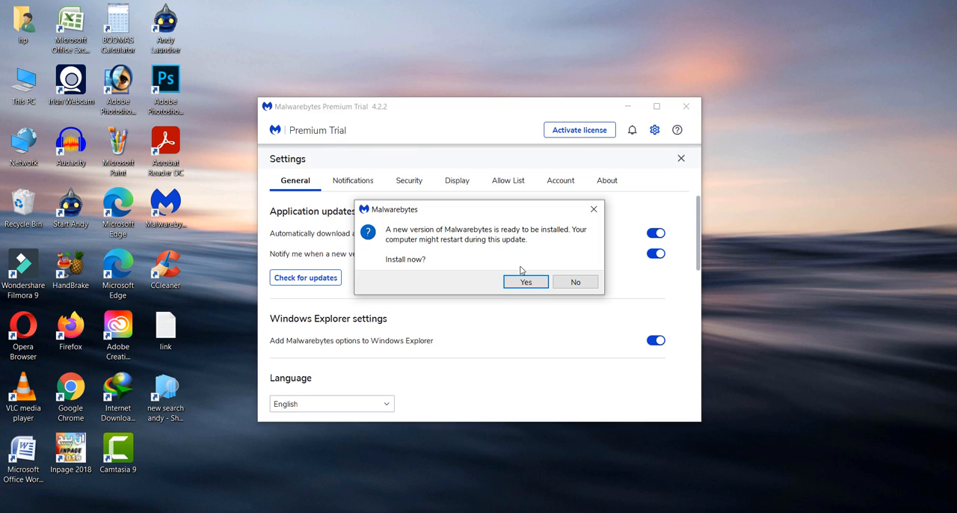
{"action": "mouse_move", "coordinate": [421, 243]}
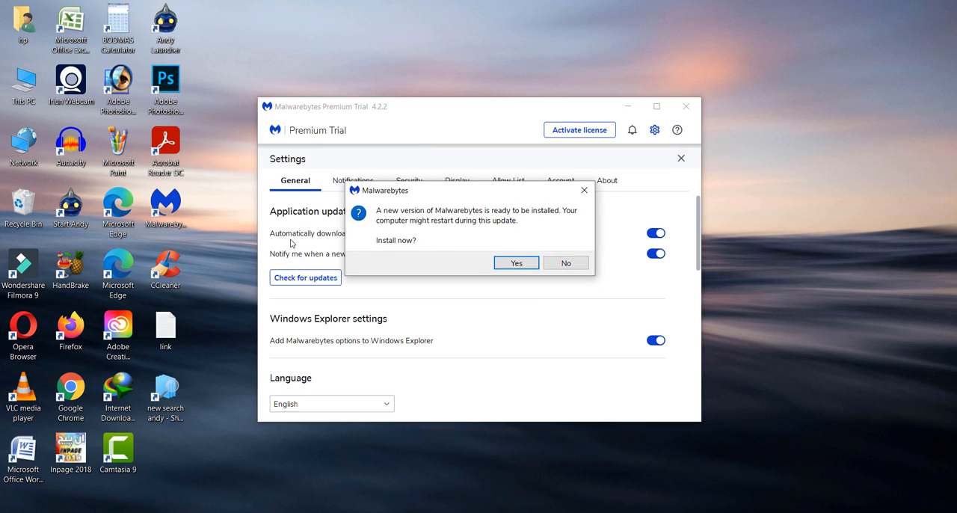
{"action": "mouse_move", "coordinate": [448, 285]}
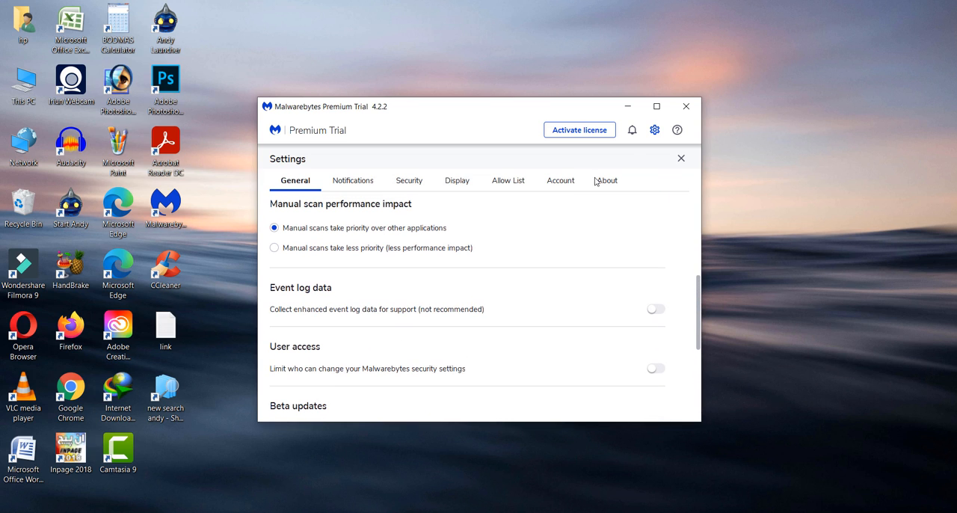
{"action": "mouse_move", "coordinate": [561, 185]}
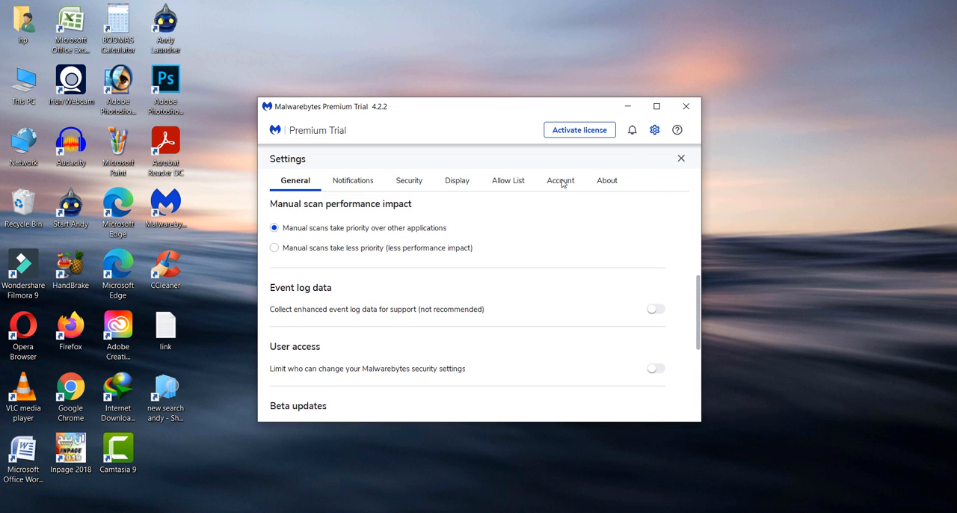
Deactivate the premium trial from the Account tab and confirm End Trial
{"action": "left_click", "coordinate": [560, 180]}
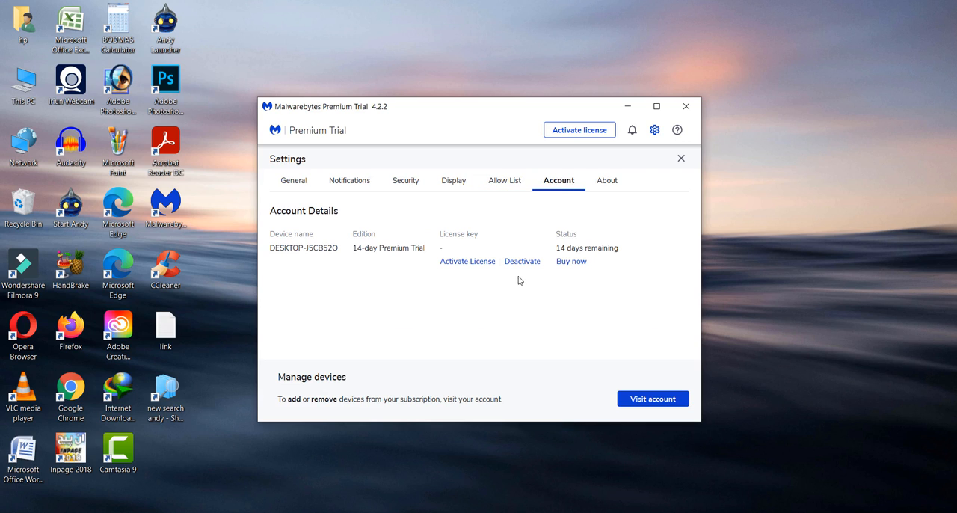
{"action": "mouse_move", "coordinate": [523, 263]}
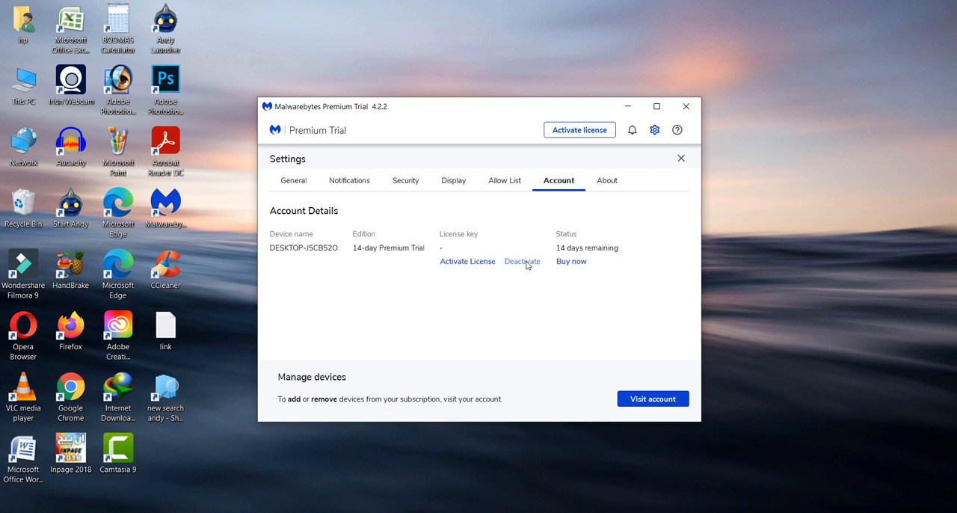
{"action": "left_click", "coordinate": [522, 261]}
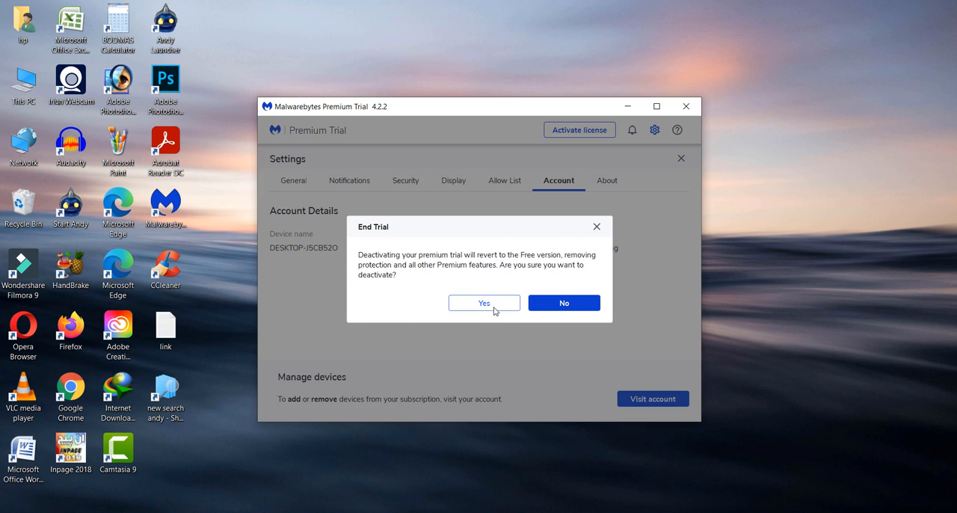
{"action": "left_click", "coordinate": [563, 302]}
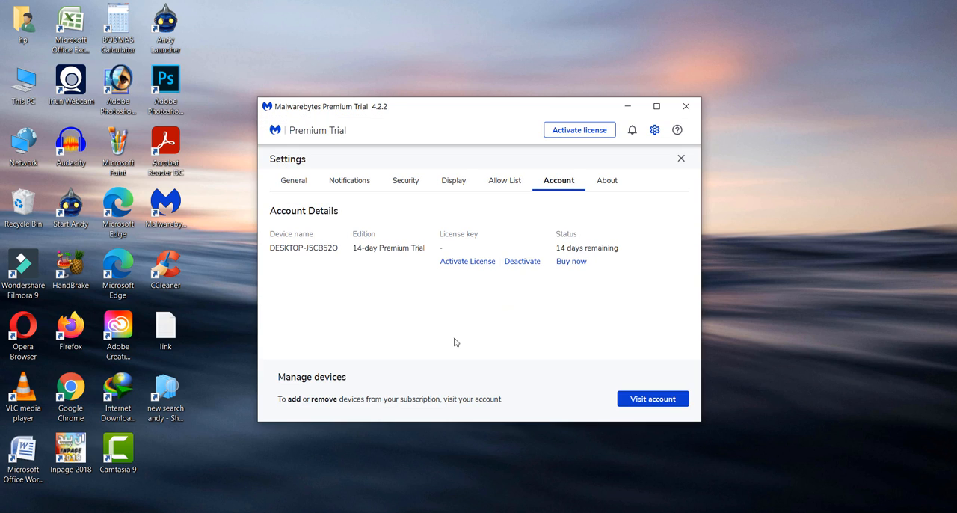
{"action": "left_click", "coordinate": [522, 261]}
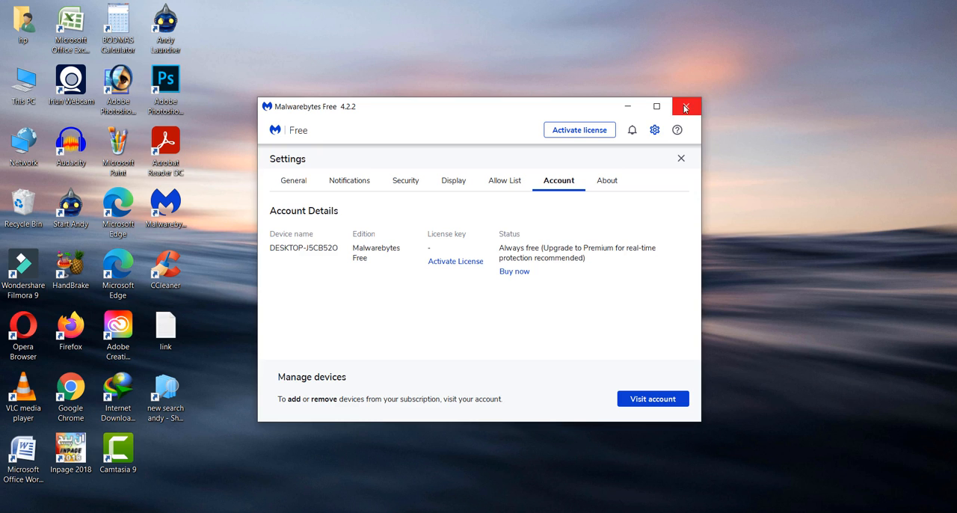
Close Malwarebytes and return to the Teach Something YouTube page in Opera
{"action": "left_click", "coordinate": [686, 106]}
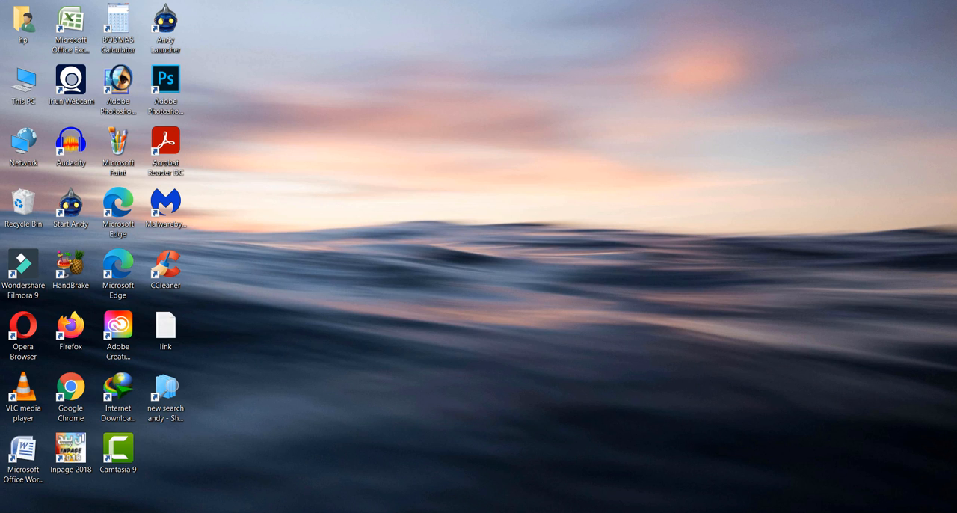
{"action": "left_click", "coordinate": [21, 331]}
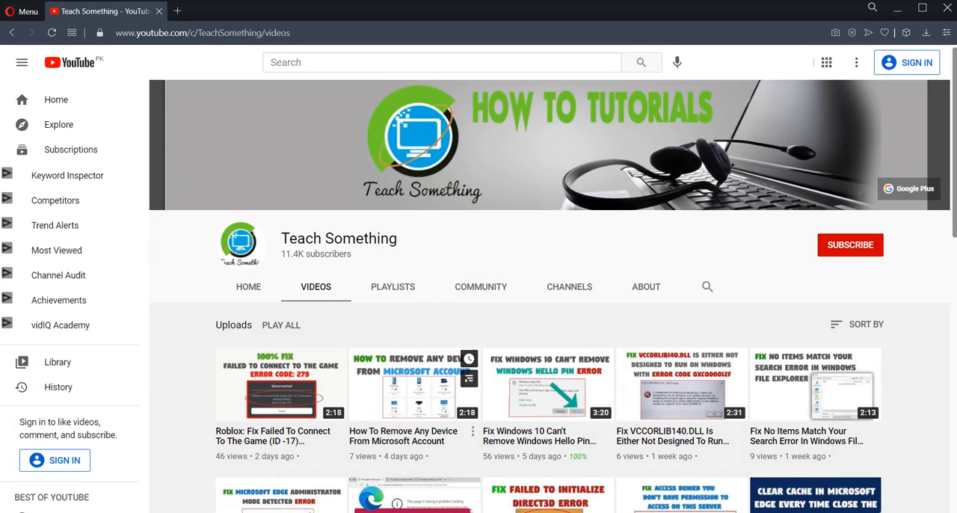
{"action": "type", "text": "How To Turn off Random Malwarebytes Popups"}
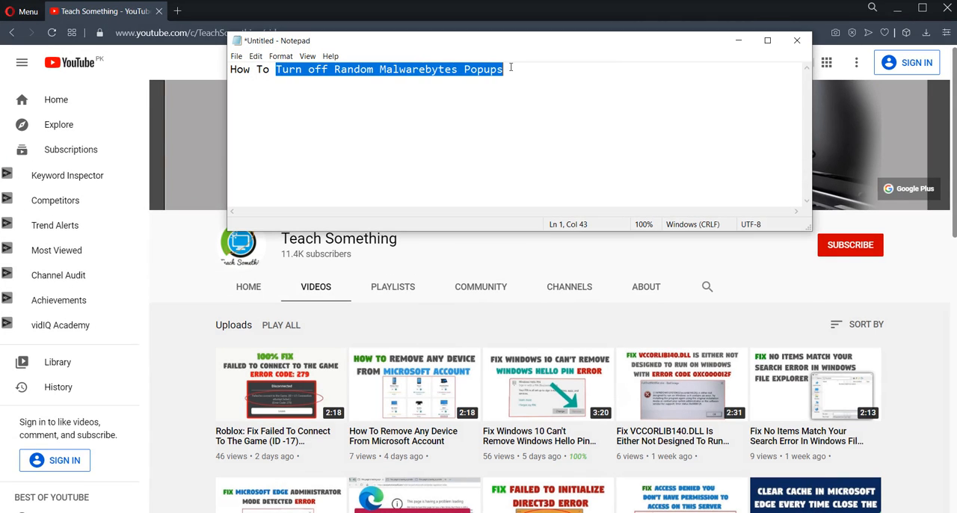
{"action": "left_click", "coordinate": [794, 40]}
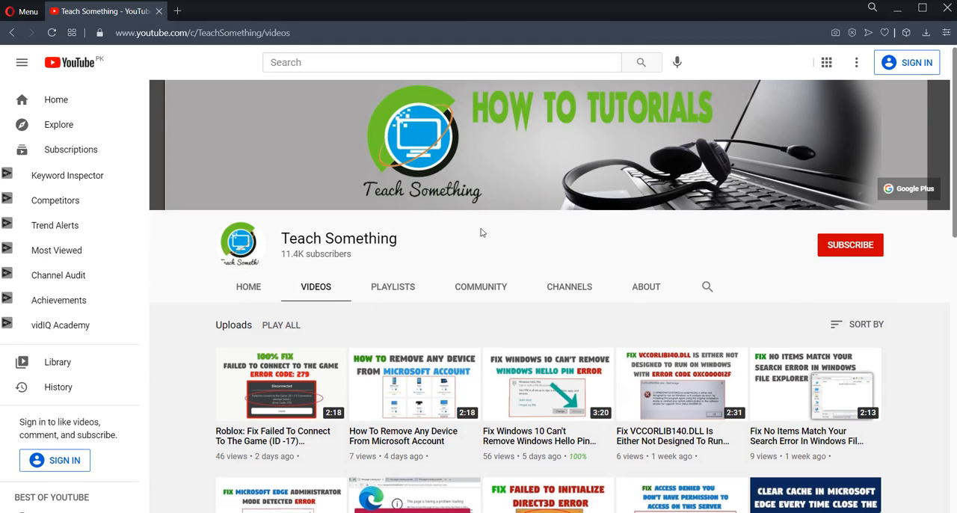
{"action": "mouse_move", "coordinate": [432, 238]}
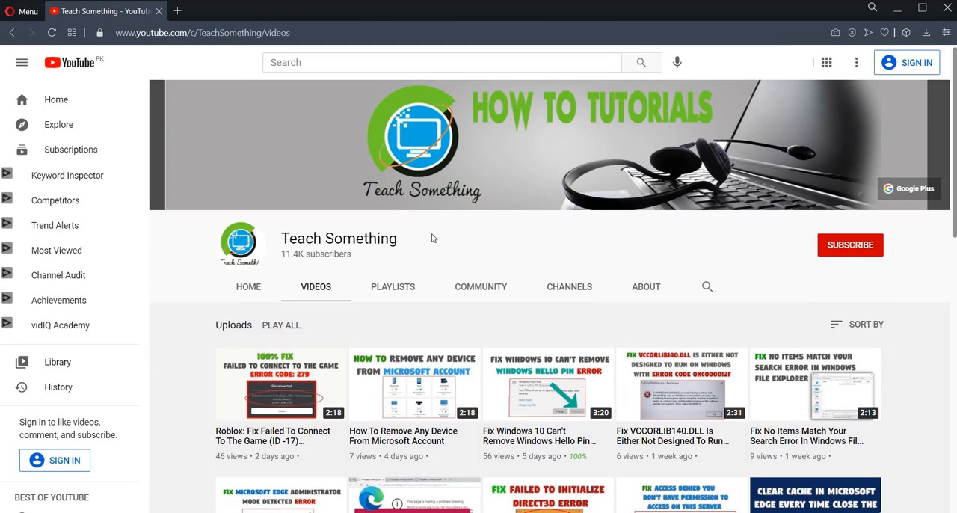
{"action": "mouse_move", "coordinate": [858, 258]}
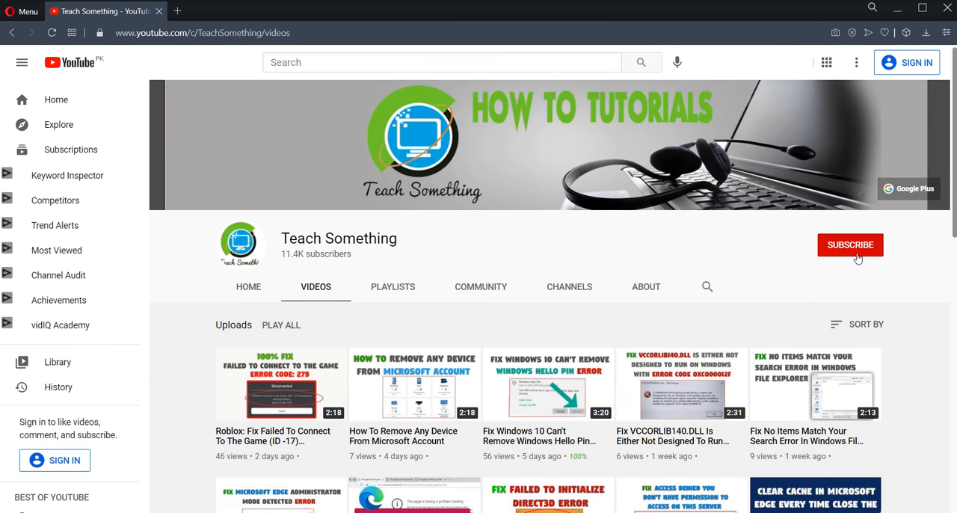